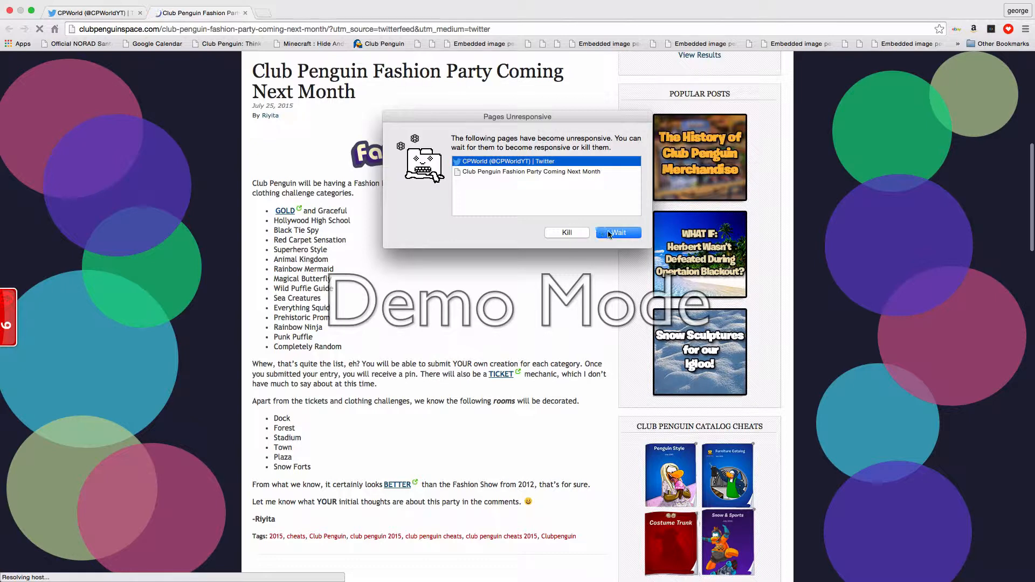
Choose Wait in the Pages Unresponsive dialog instead of killing the pages.
click(617, 232)
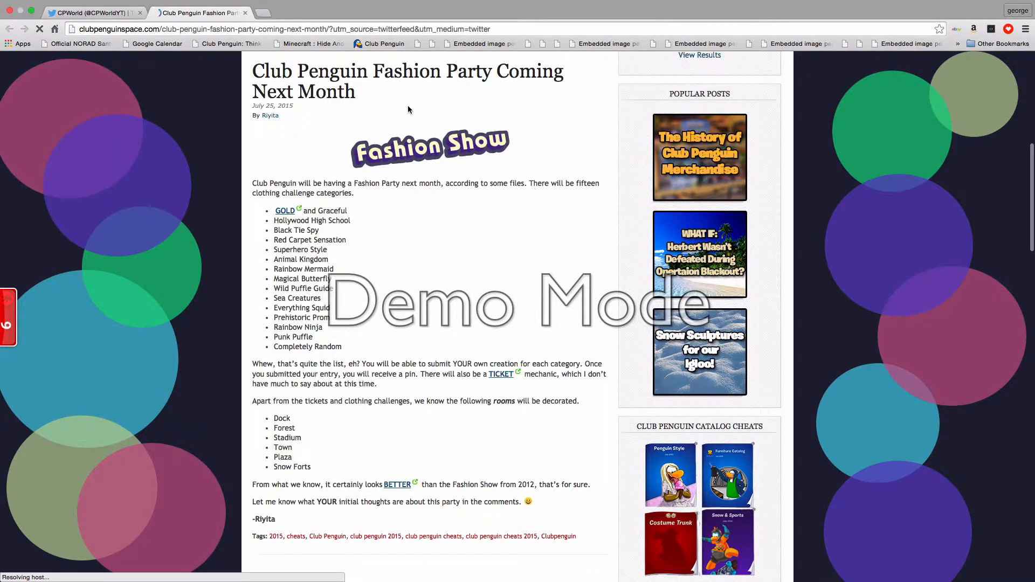
mouse_move(304, 109)
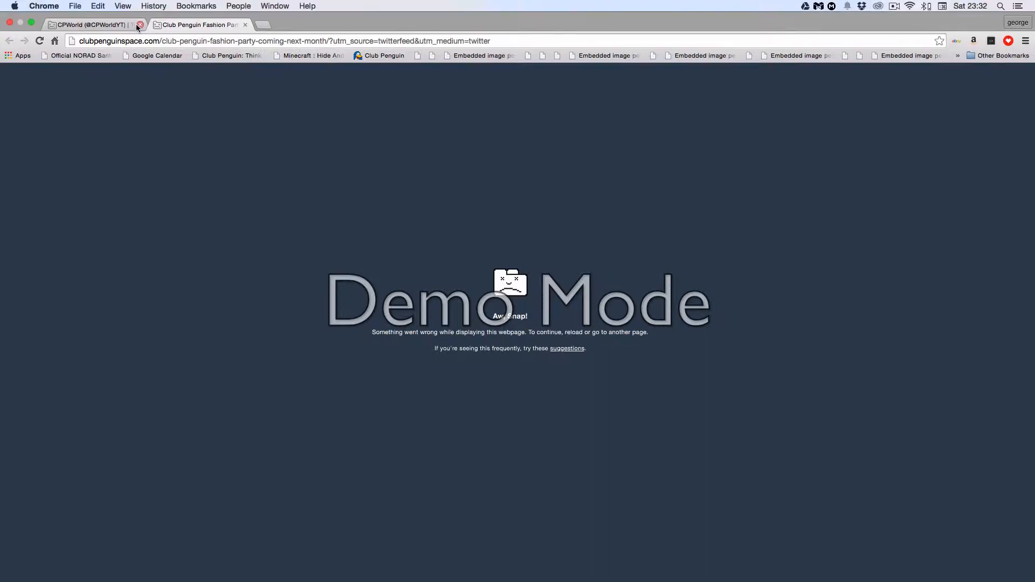
Close the CPWorld Twitter tab and scroll down the reloaded Fashion Party article.
click(139, 25)
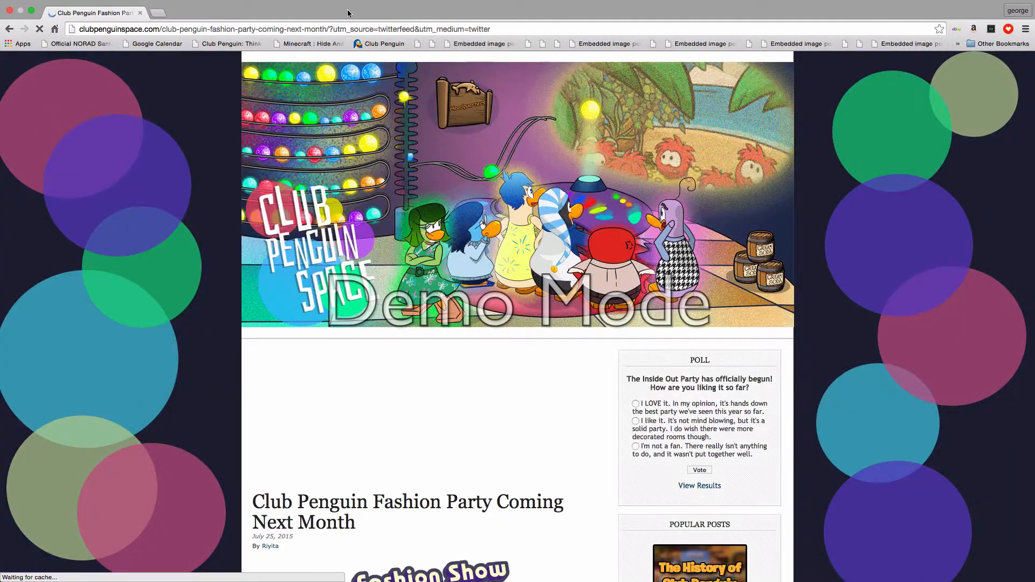
scroll(down, 3)
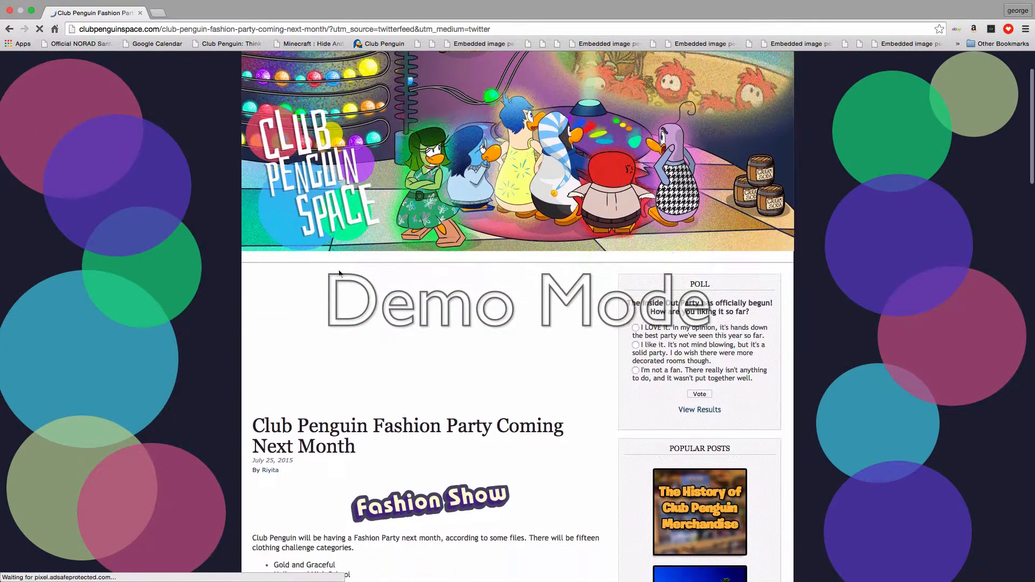
scroll(down, 3)
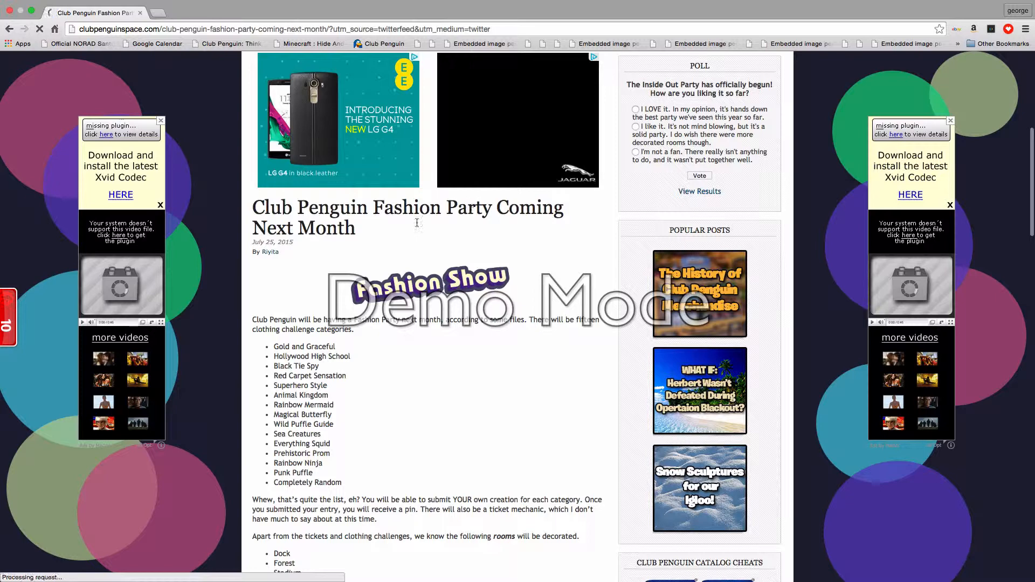
scroll(down, 3)
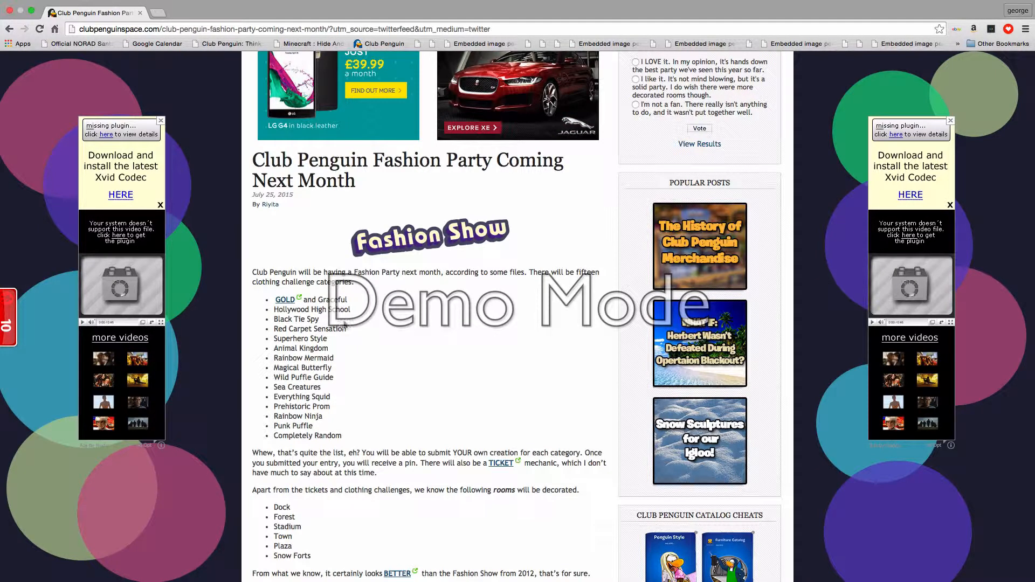
mouse_move(333, 334)
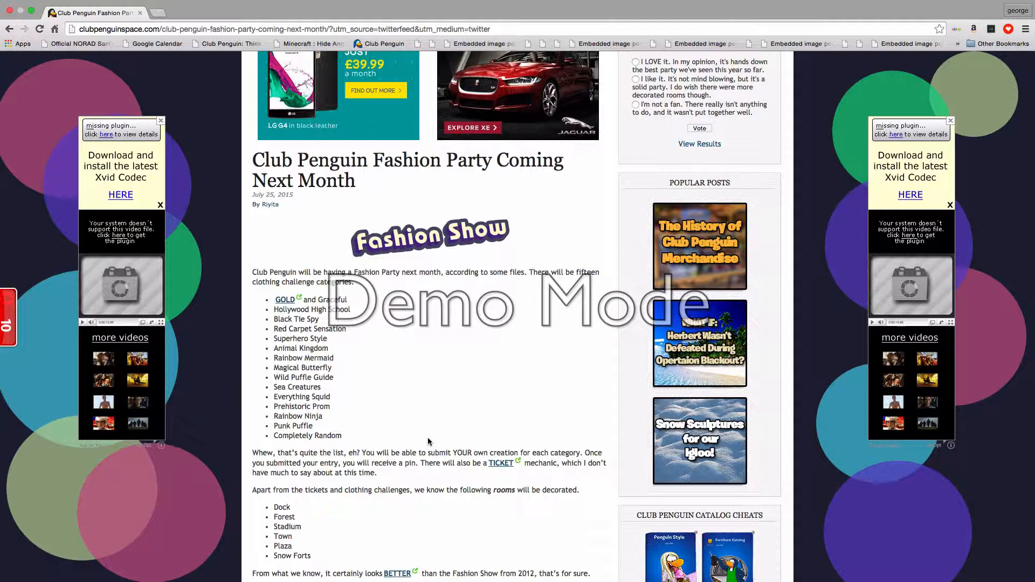
mouse_move(517, 440)
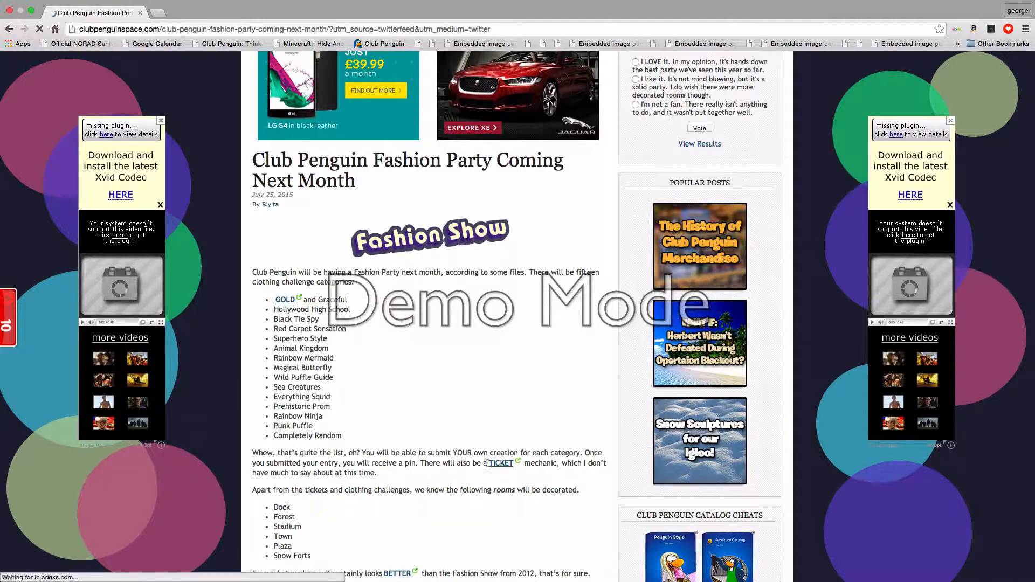
mouse_move(558, 471)
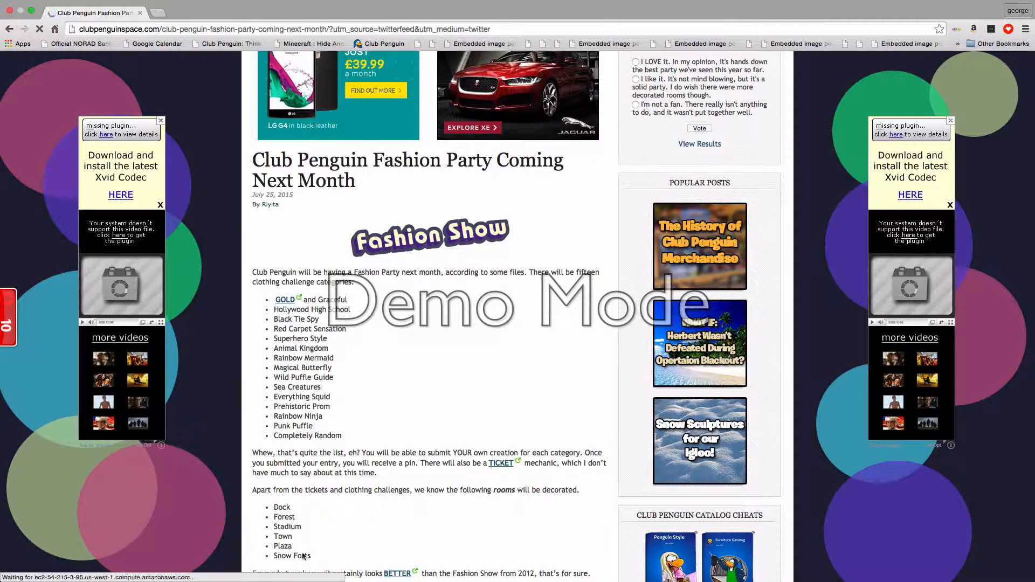
scroll(down, 3)
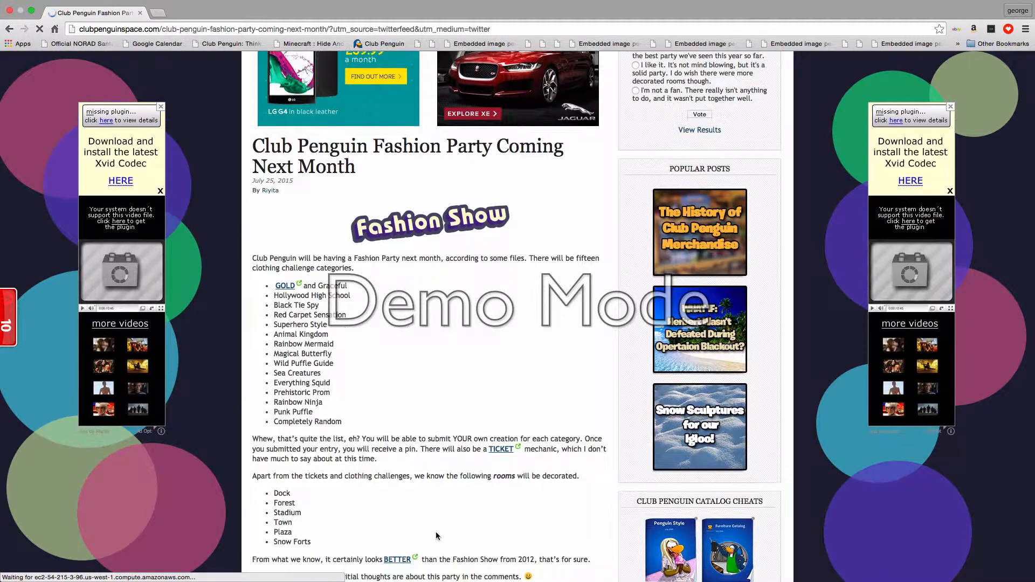
scroll(down, 3)
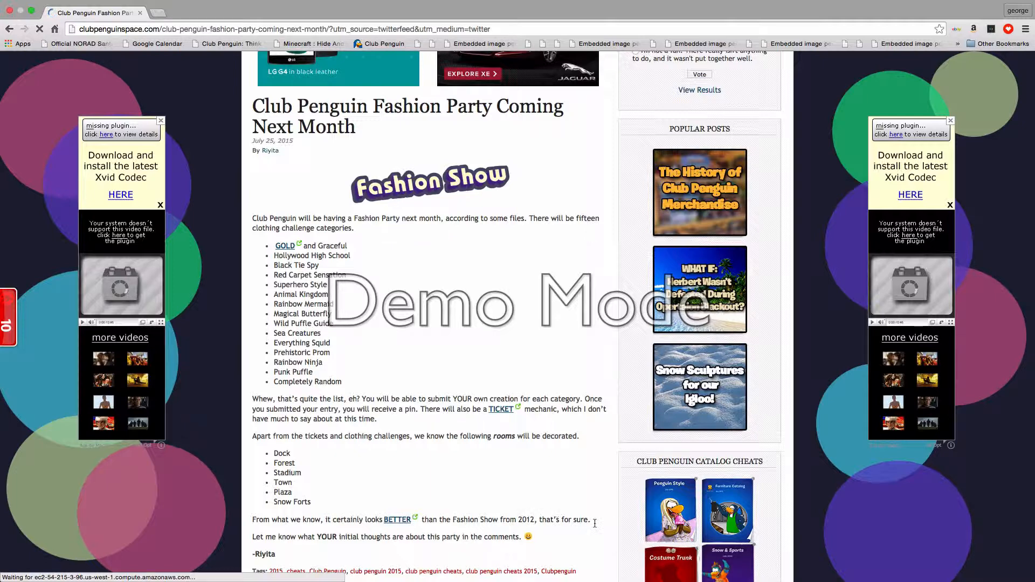
scroll(down, 3)
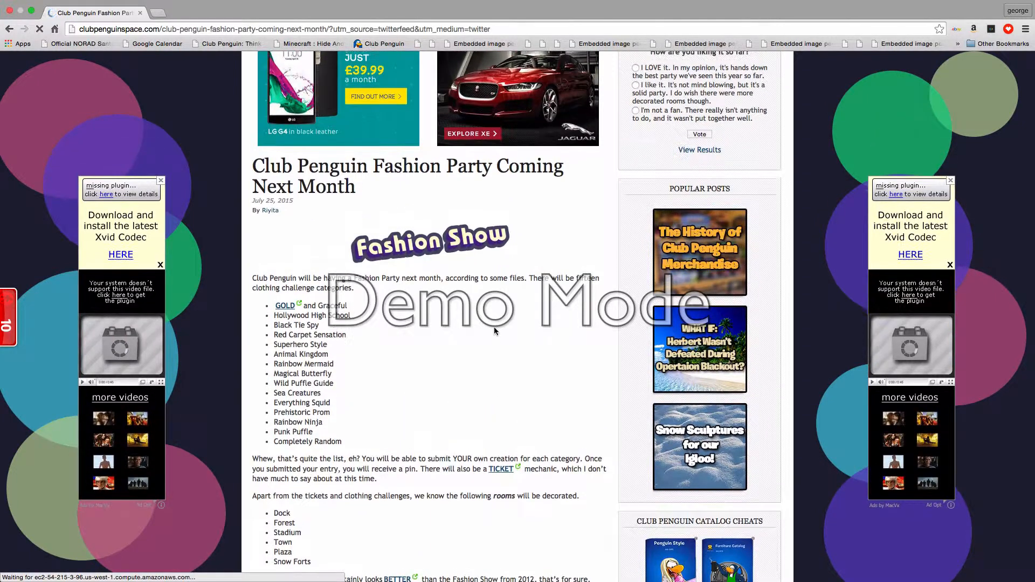
mouse_move(421, 189)
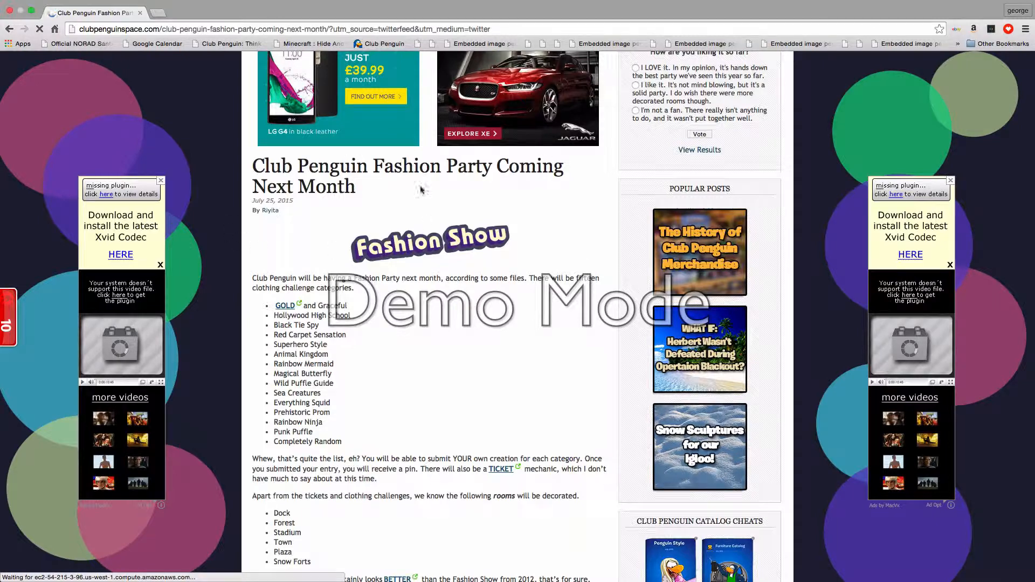
mouse_move(373, 265)
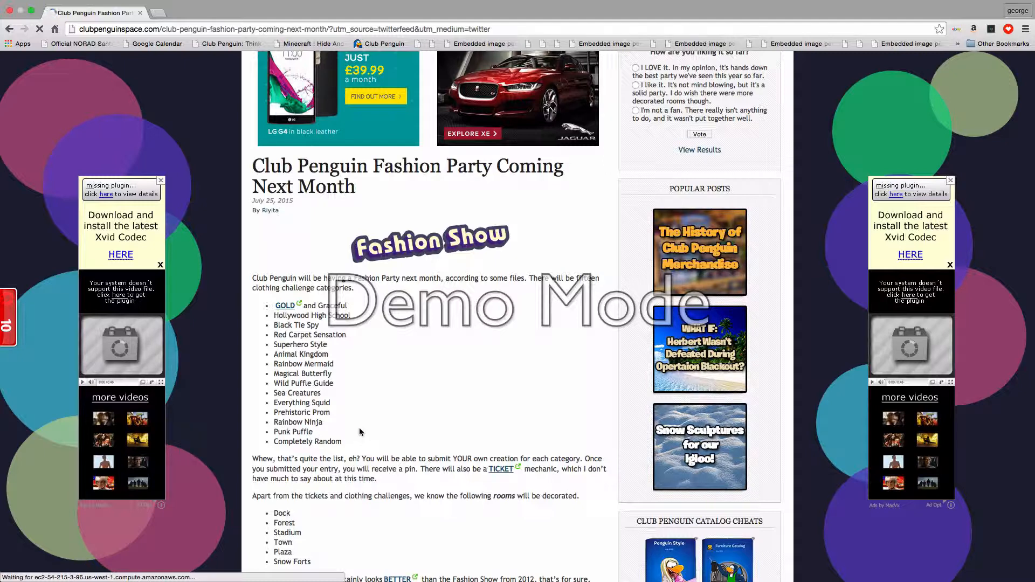
scroll(down, 3)
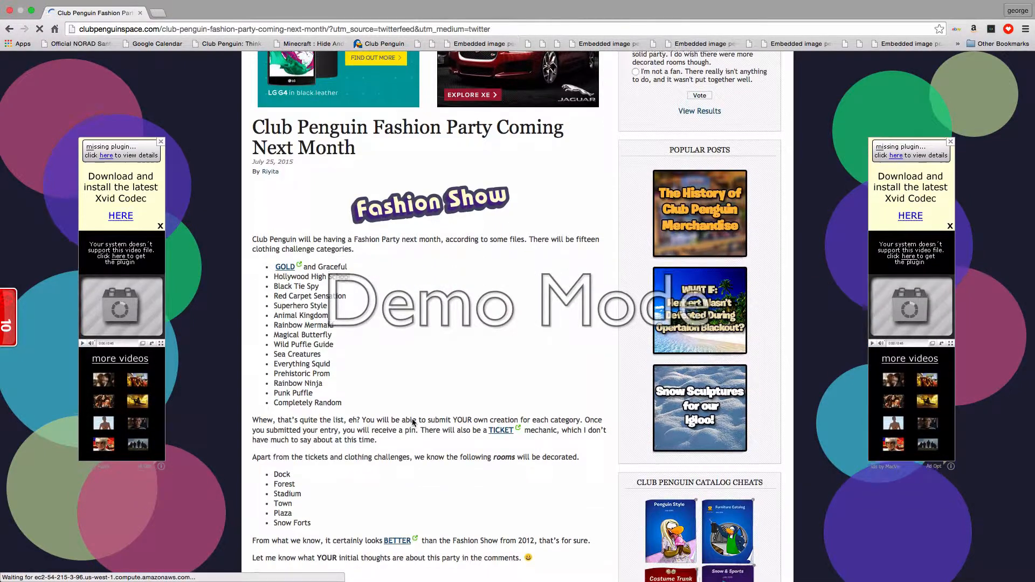
scroll(down, 3)
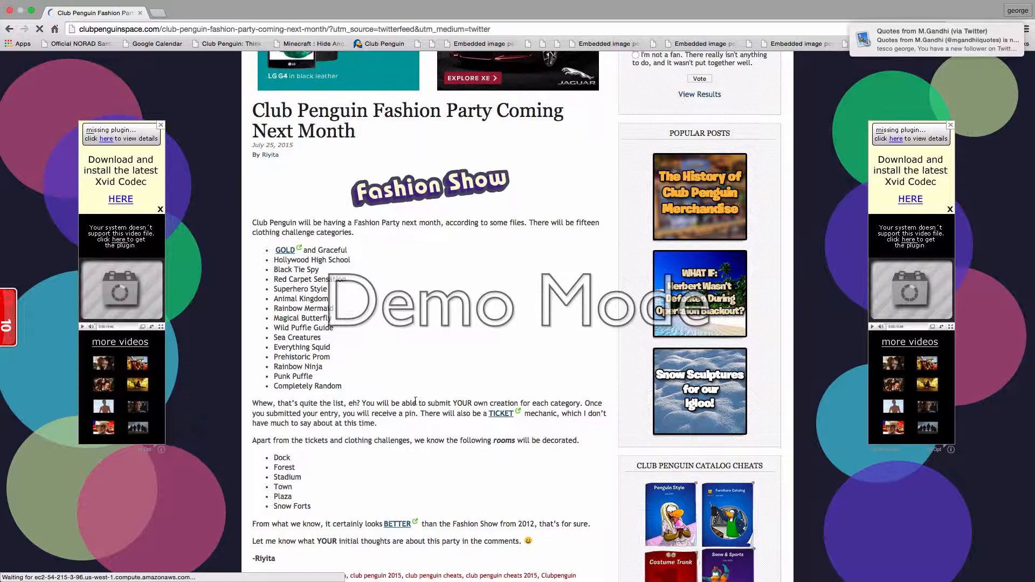
scroll(down, 3)
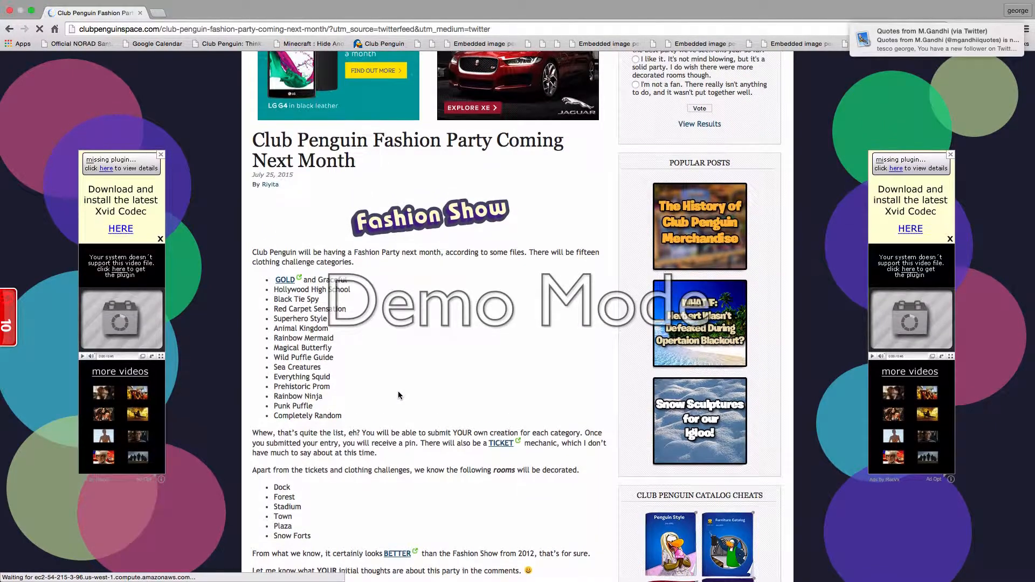